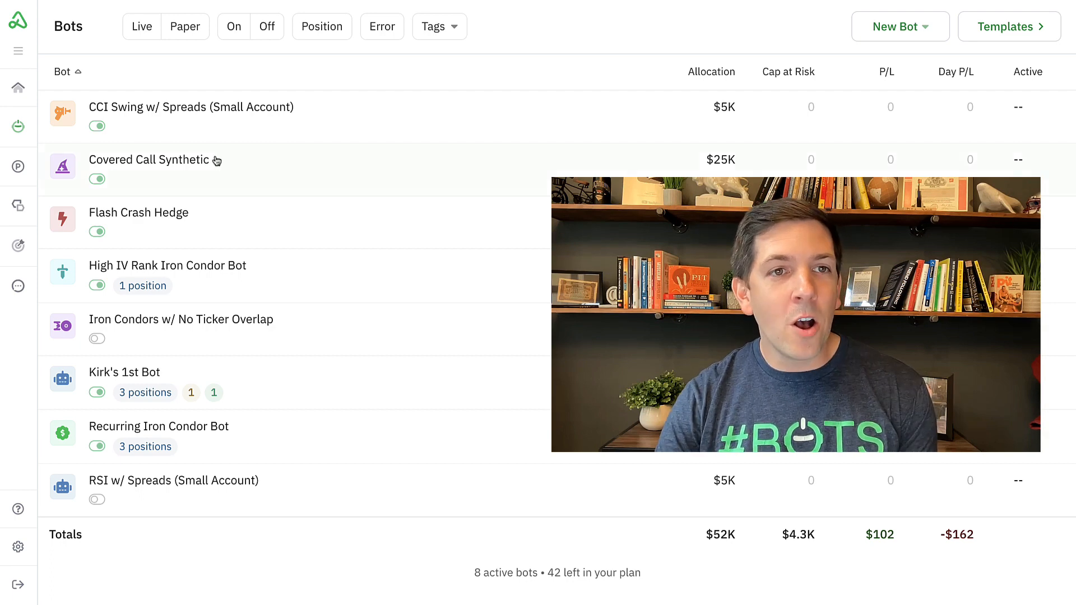
pyautogui.moveTo(204, 194)
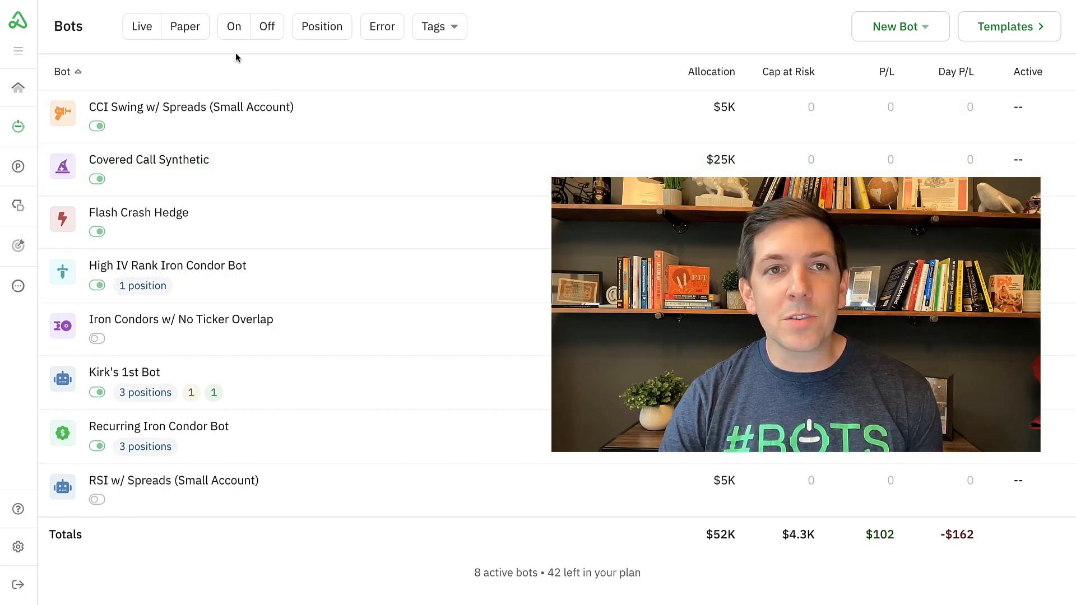
# Step: Filter the Bots list by automations on, then off, then clear the filter to show all bots
pyautogui.click(233, 26)
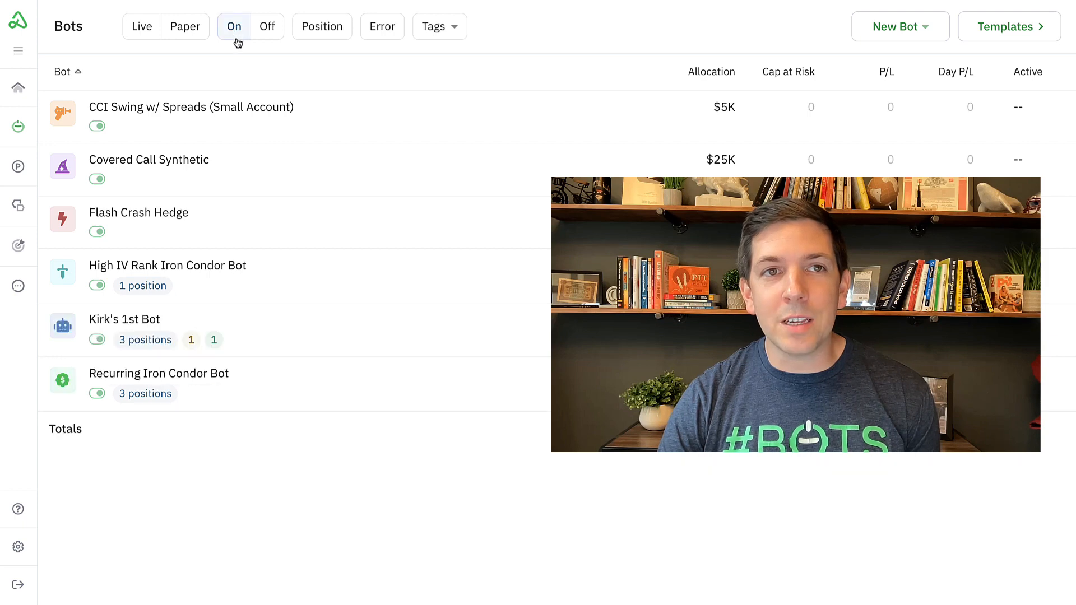
pyautogui.click(266, 26)
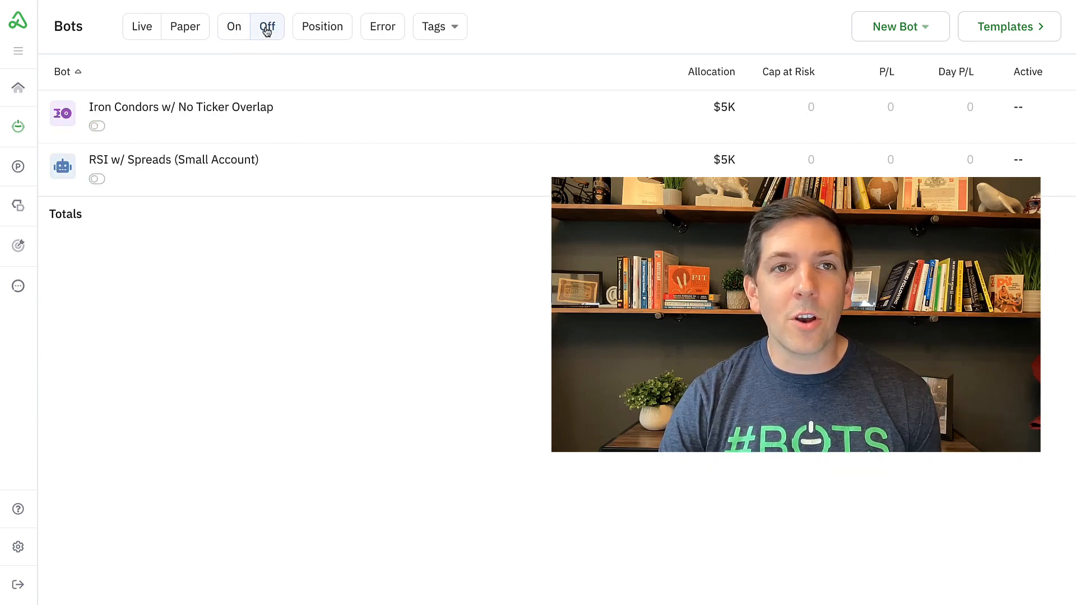
pyautogui.click(267, 26)
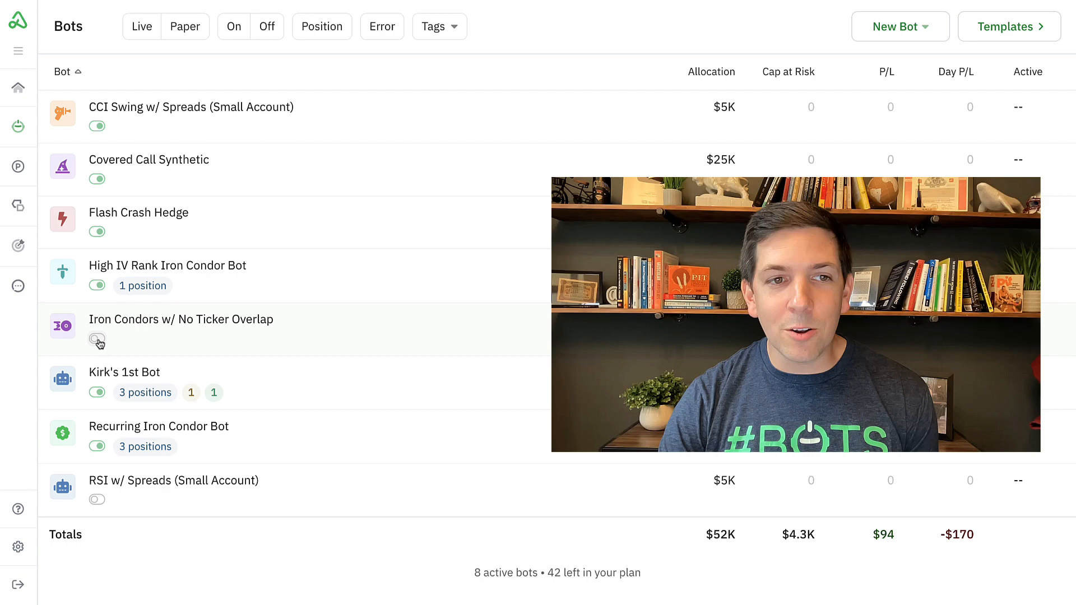
pyautogui.moveTo(96, 340)
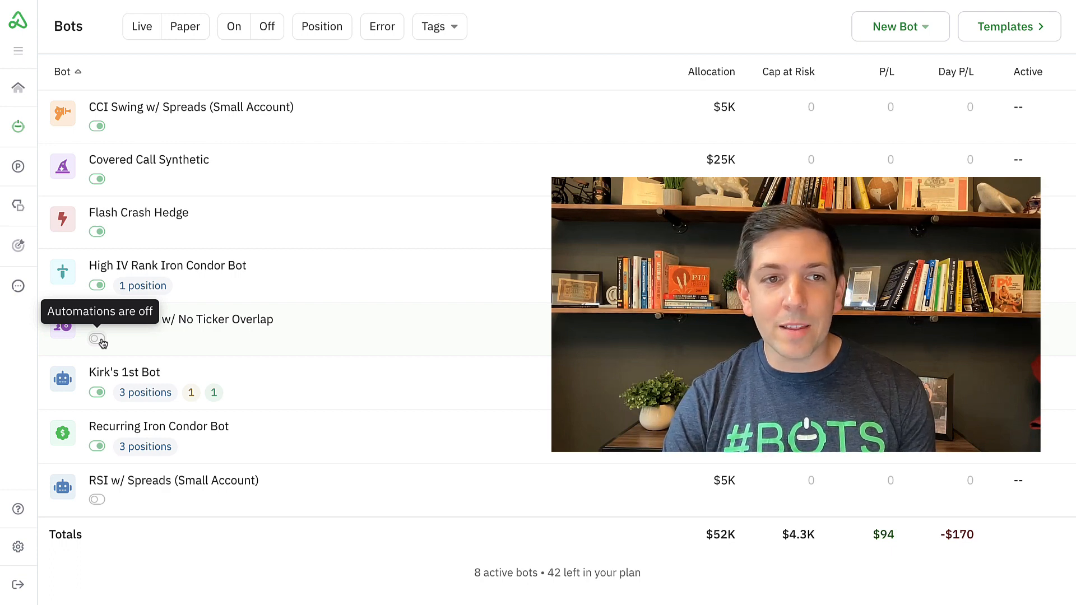
# Step: Turn automations on for the Iron Condors bots and off for Covered Call Synthetic
pyautogui.click(96, 341)
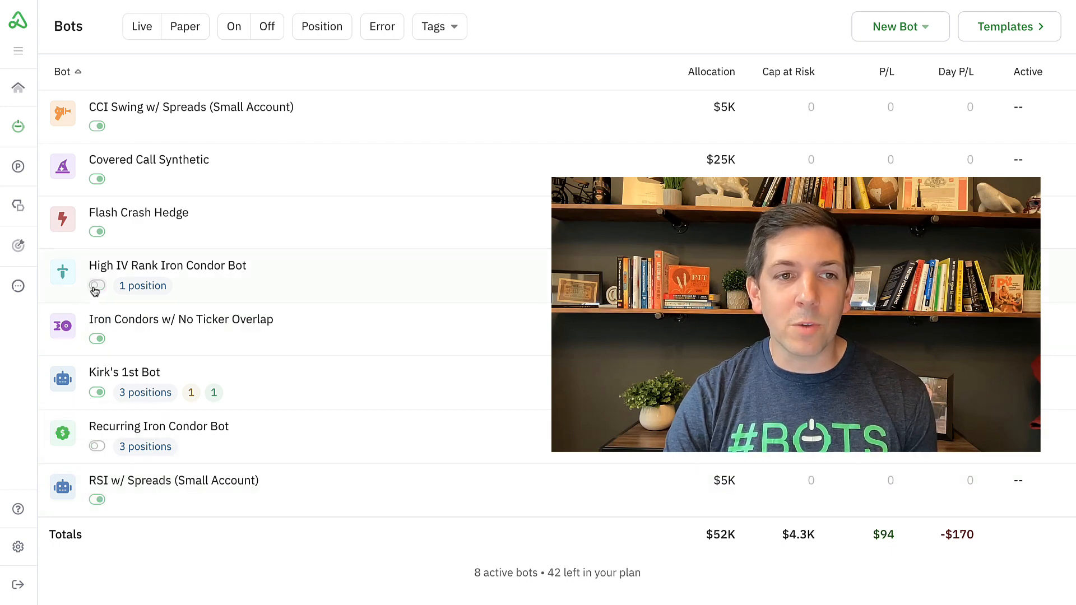
pyautogui.click(96, 286)
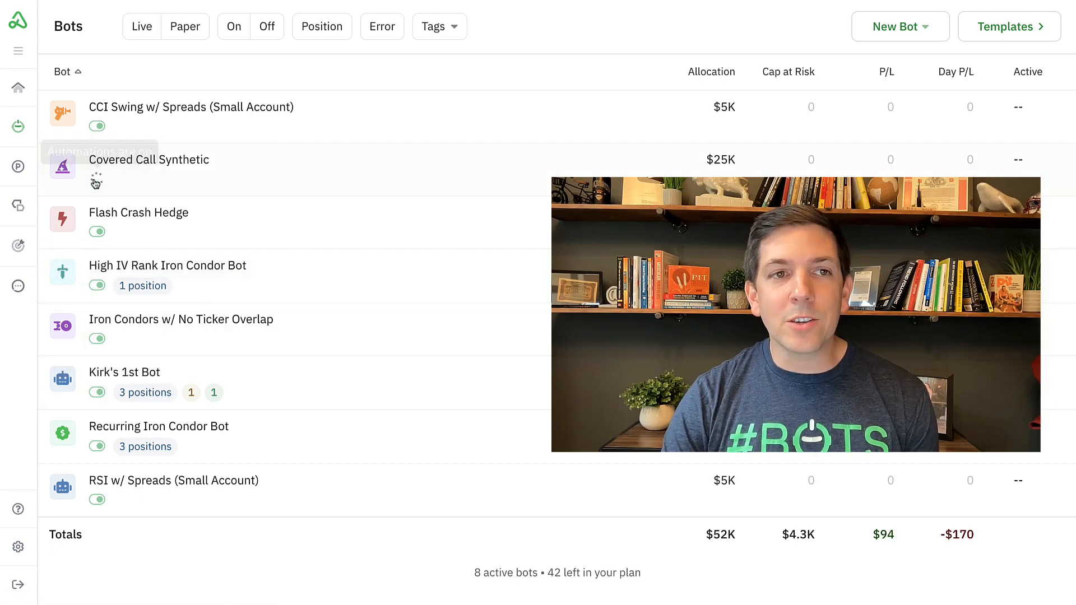
pyautogui.click(97, 126)
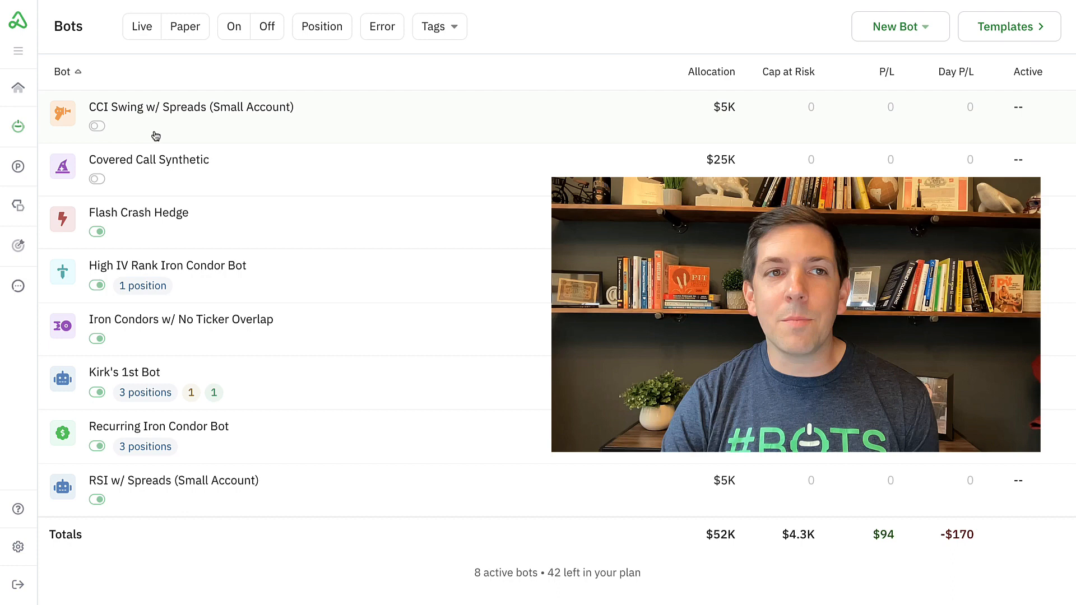